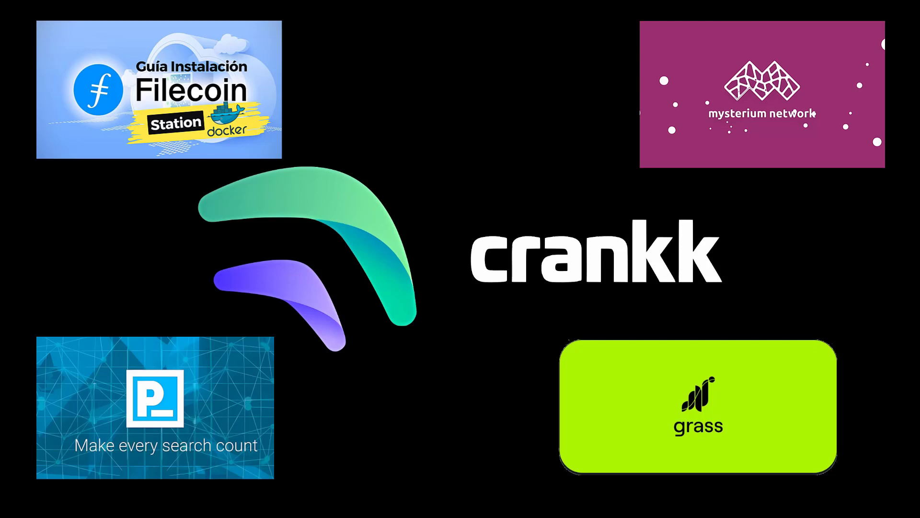
- Launch an elevated Windows PowerShell window from the taskbar
click(144, 86)
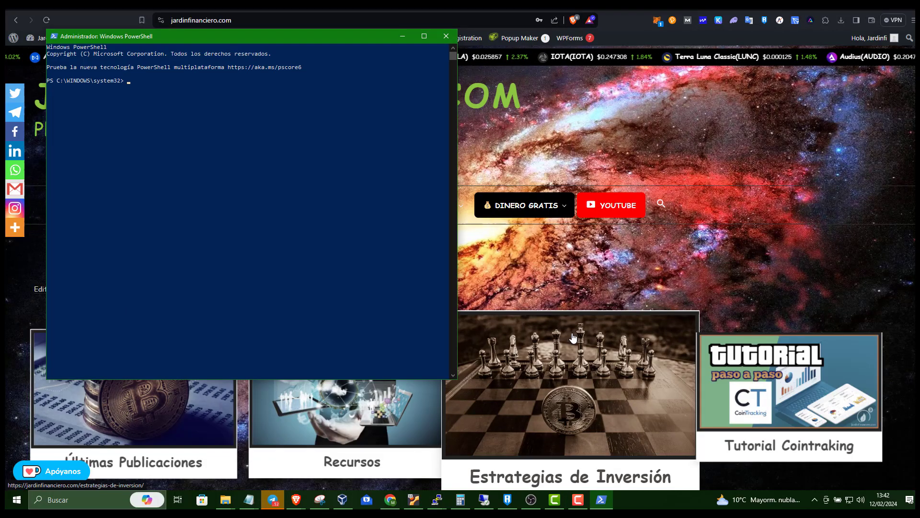
text(ssh crankk)
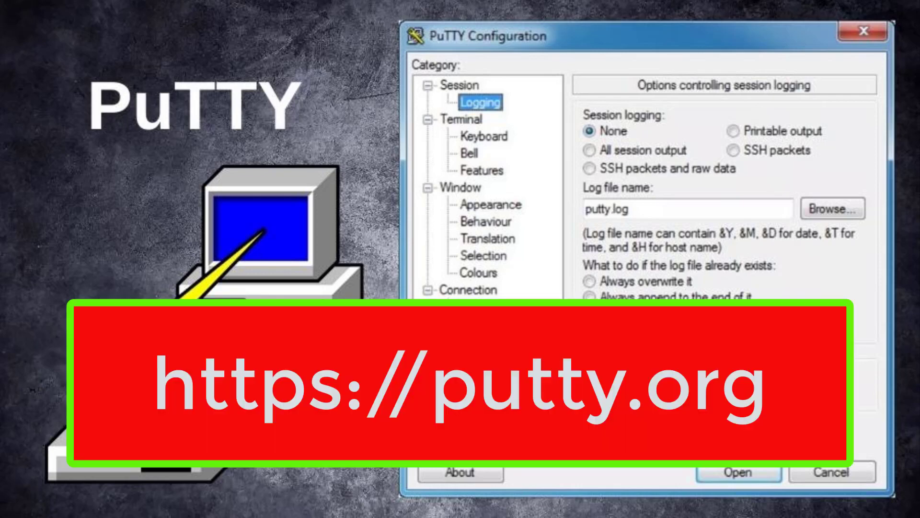
click(738, 472)
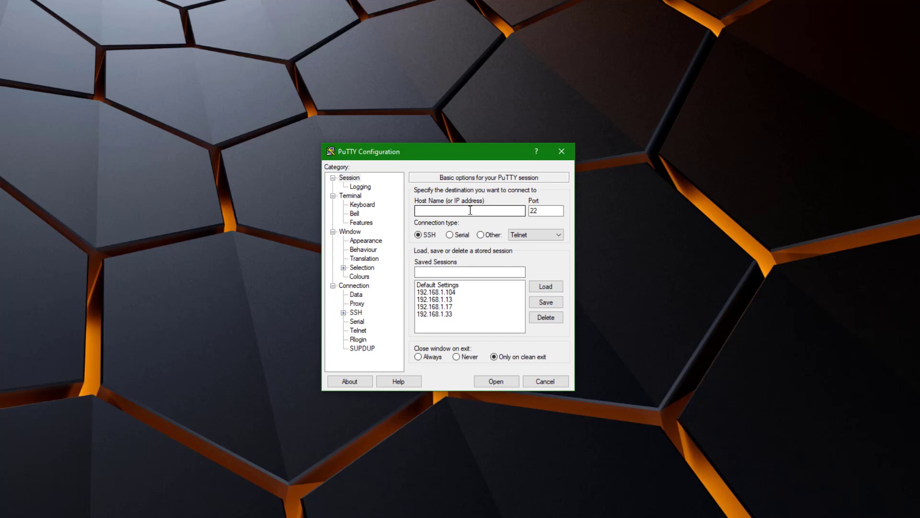
- Connect over SSH to the miner's 192.168 address and enter the username at login as
text(192.168)
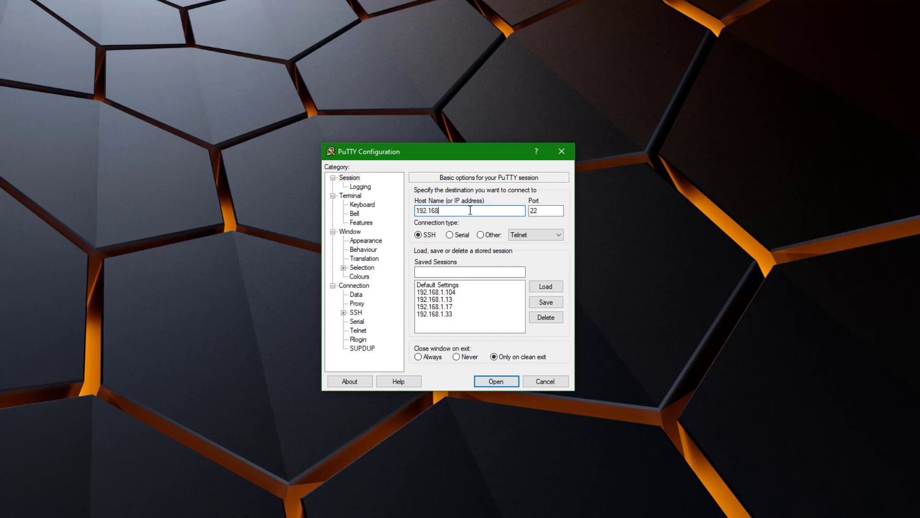
click(496, 381)
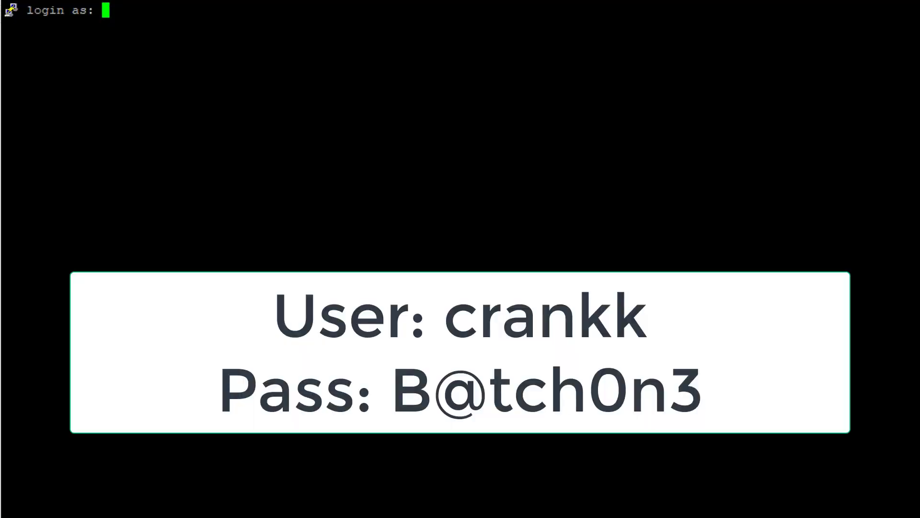
text(cra)
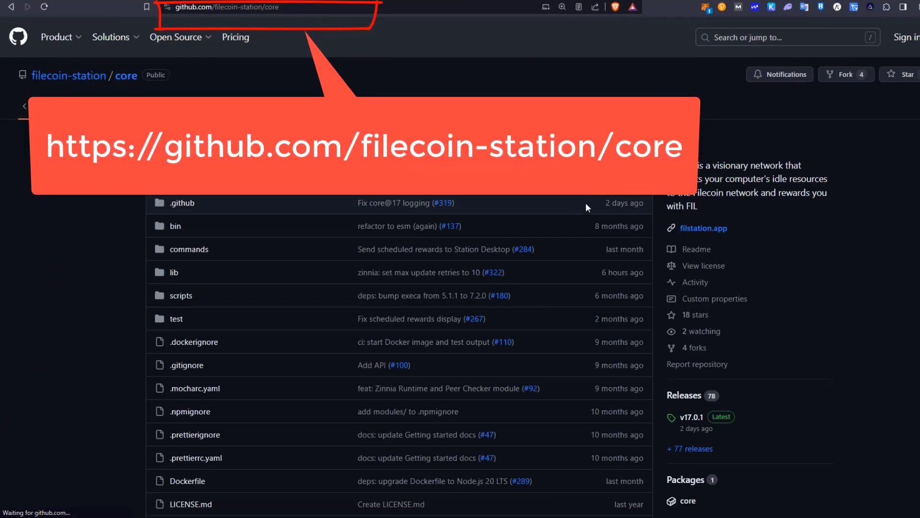
mouse_move(510, 227)
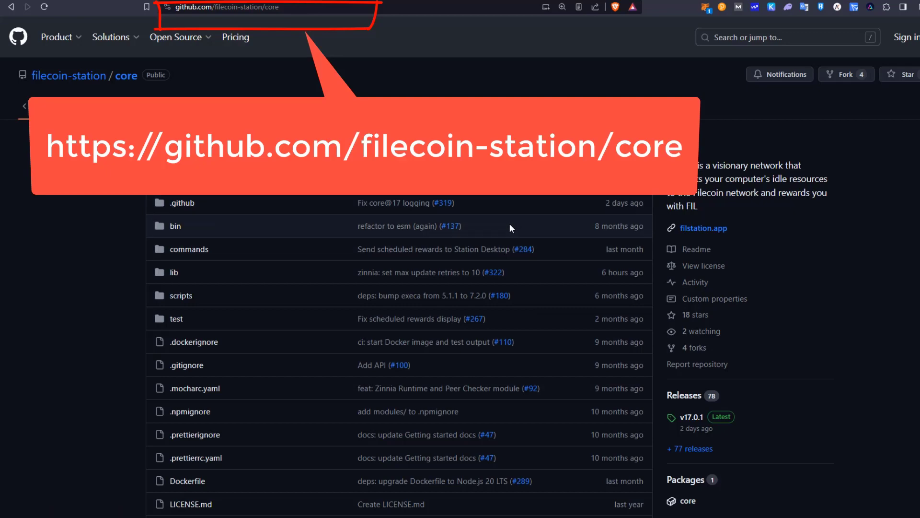
- Scroll the filecoin-station/core README to Deployment and jump to the Docker instructions
scroll(down, 3)
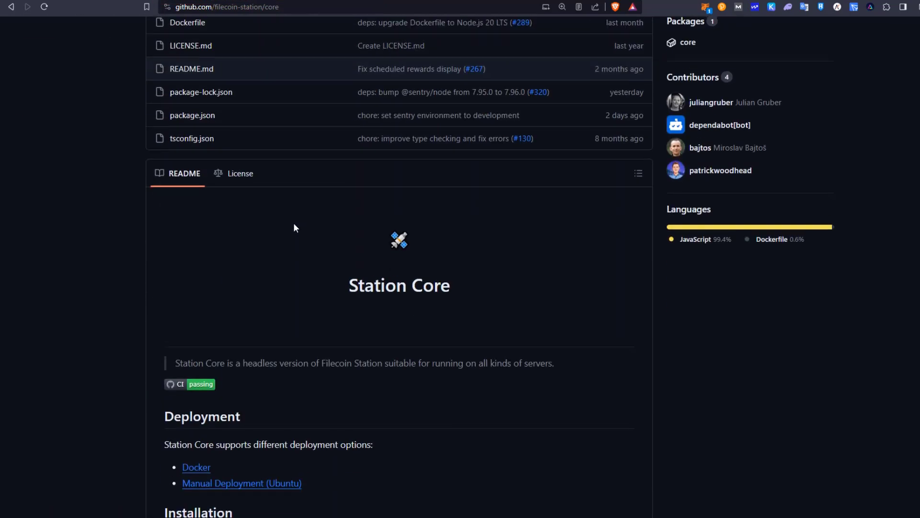
scroll(down, 3)
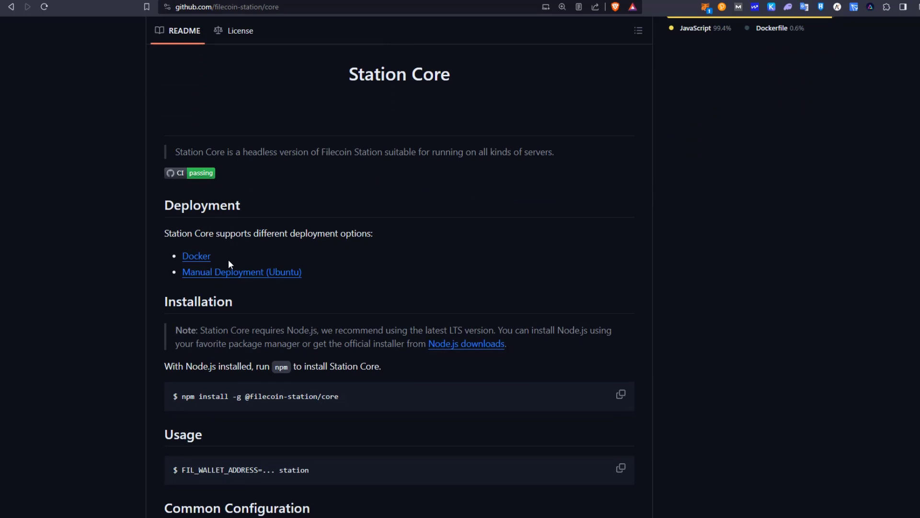
click(196, 256)
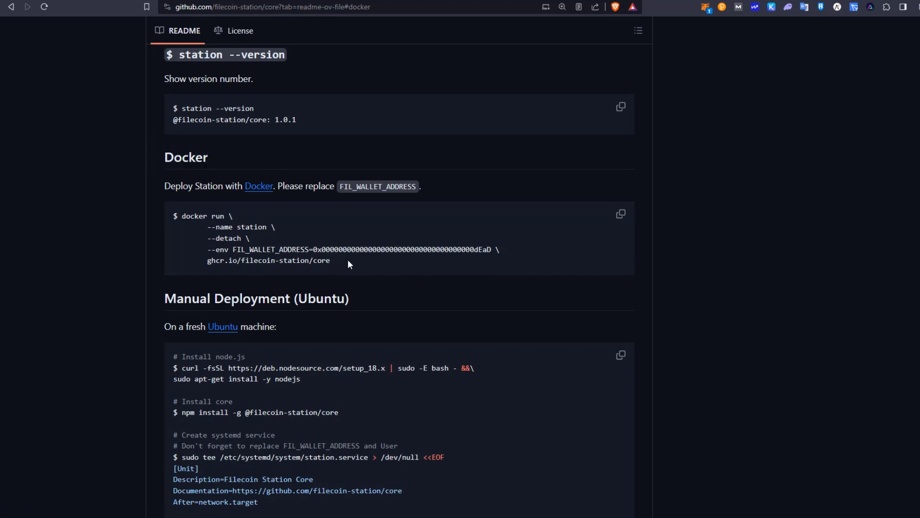
mouse_move(350, 265)
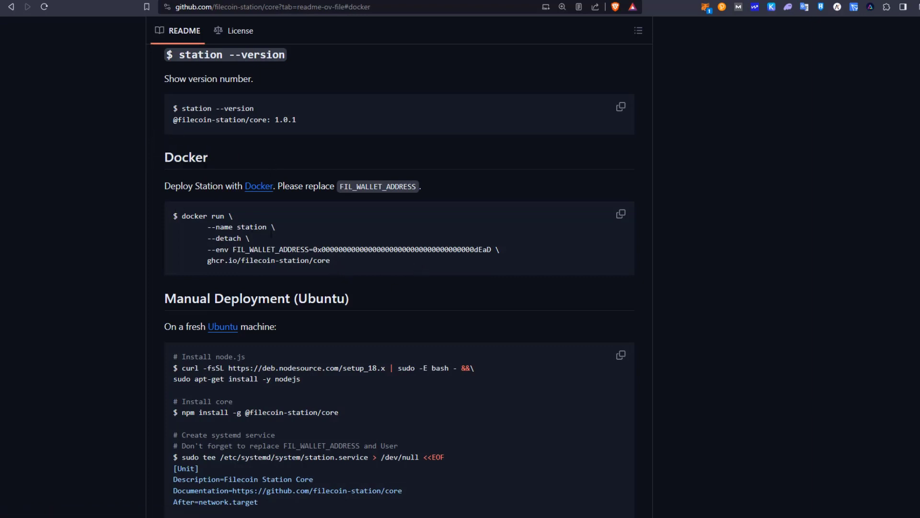
drag(173, 215, 331, 261)
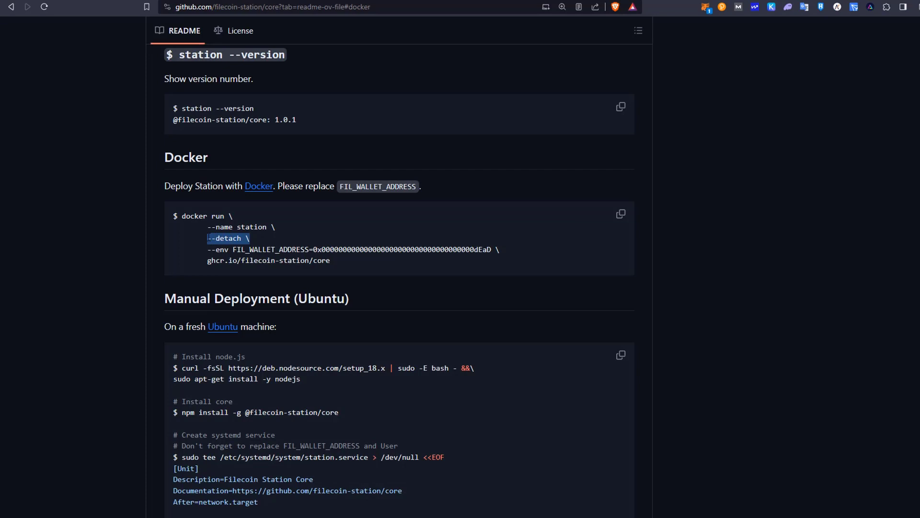
click(459, 265)
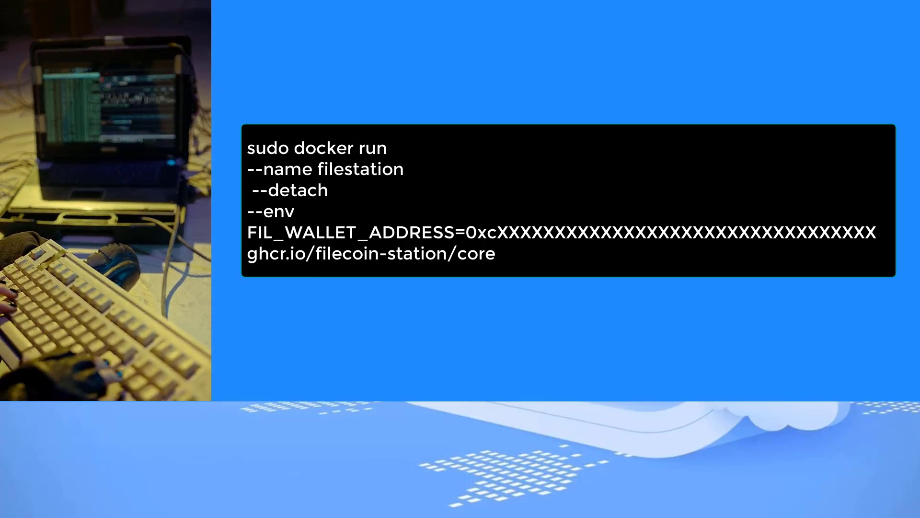
- Add --restart always to the docker run --name filestation --detach command
text(--restart always)
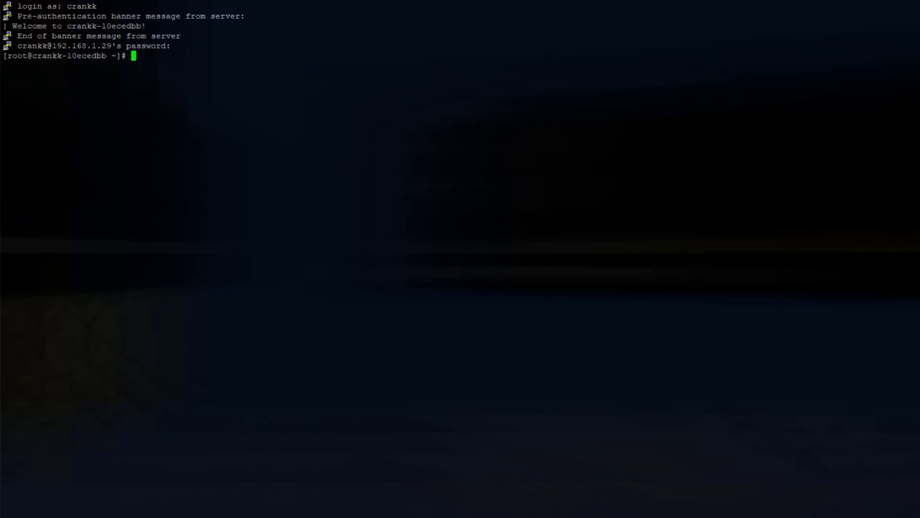
- Run the filestation container from ghcr.io/filecoin-station/core with the FIL_WALLET_ADDRESS env, then list containers
text(docker ps)
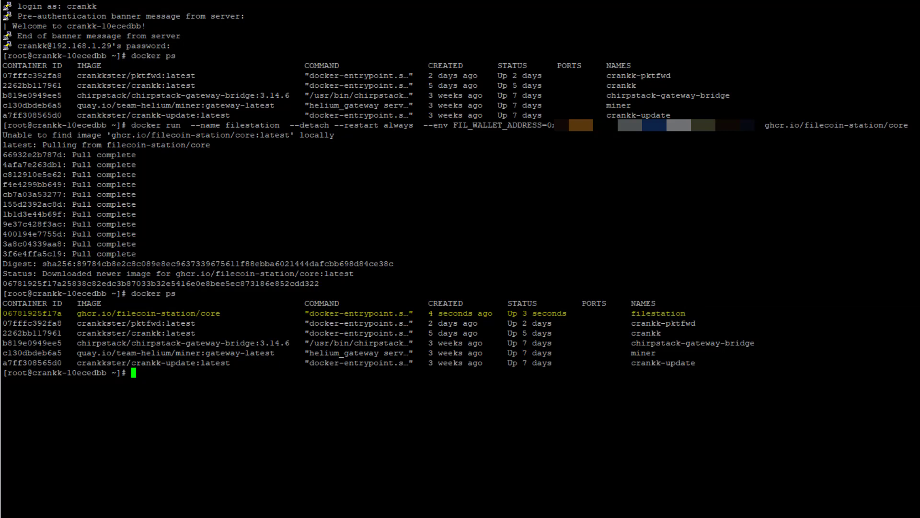
text(ls)
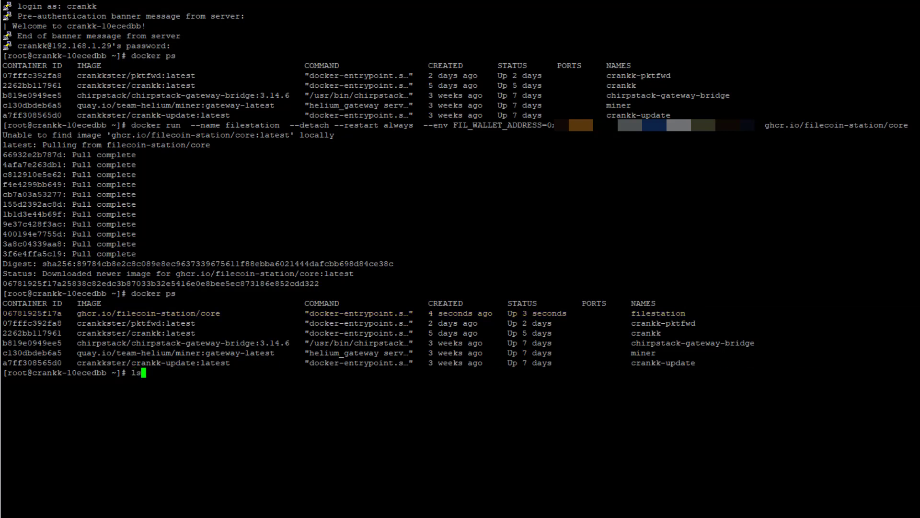
text(nano)
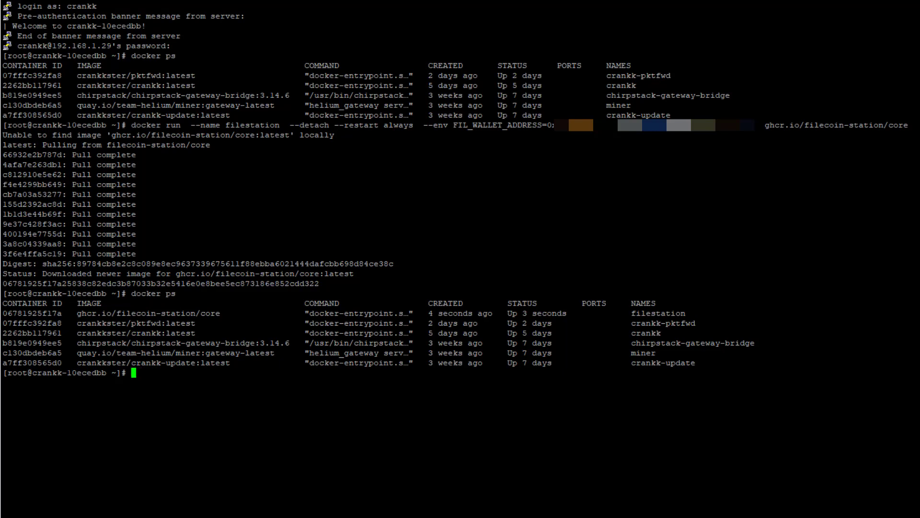
text(docker logs --tail 10  filestation)
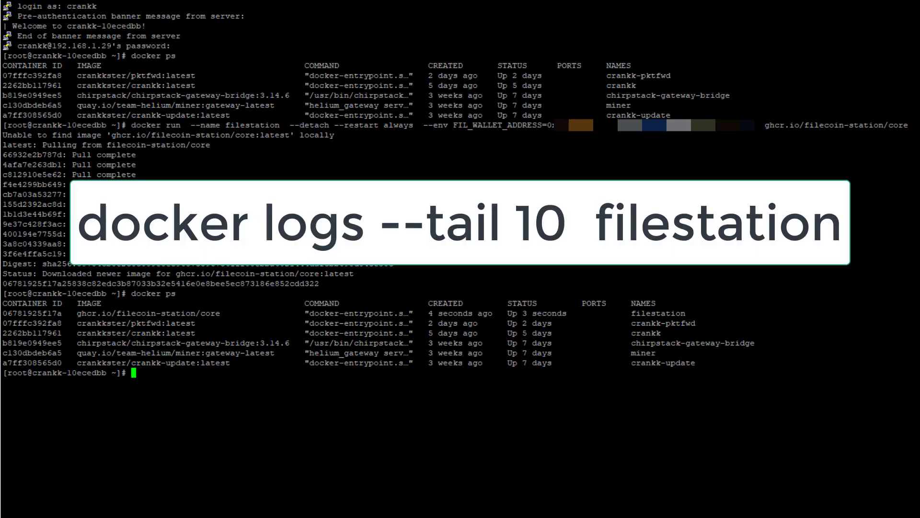